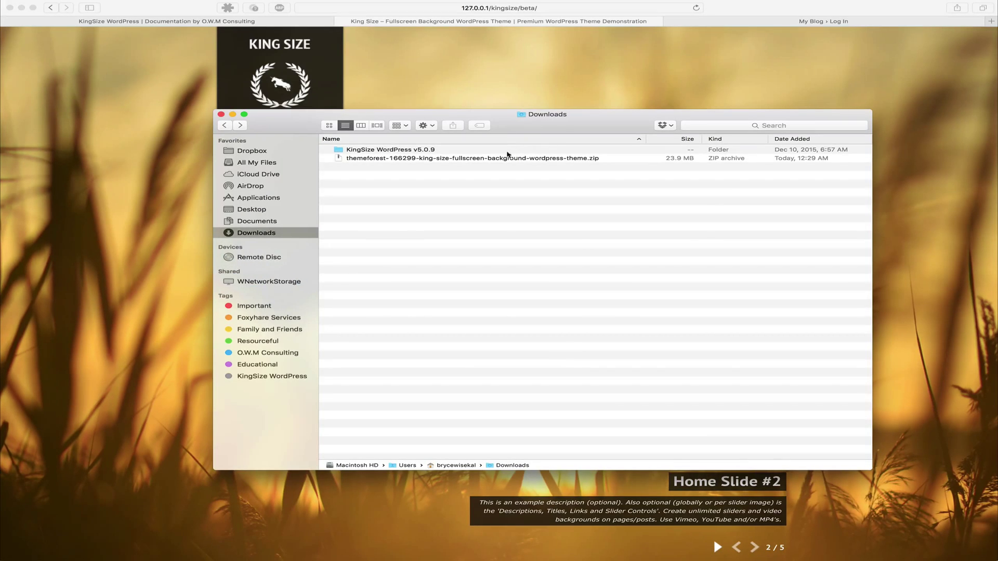
- Open the unzipped KingSize WordPress v5.0.9 folder and browse Extras, Licensing, PSD Files and Template Files
left_click(471, 158)
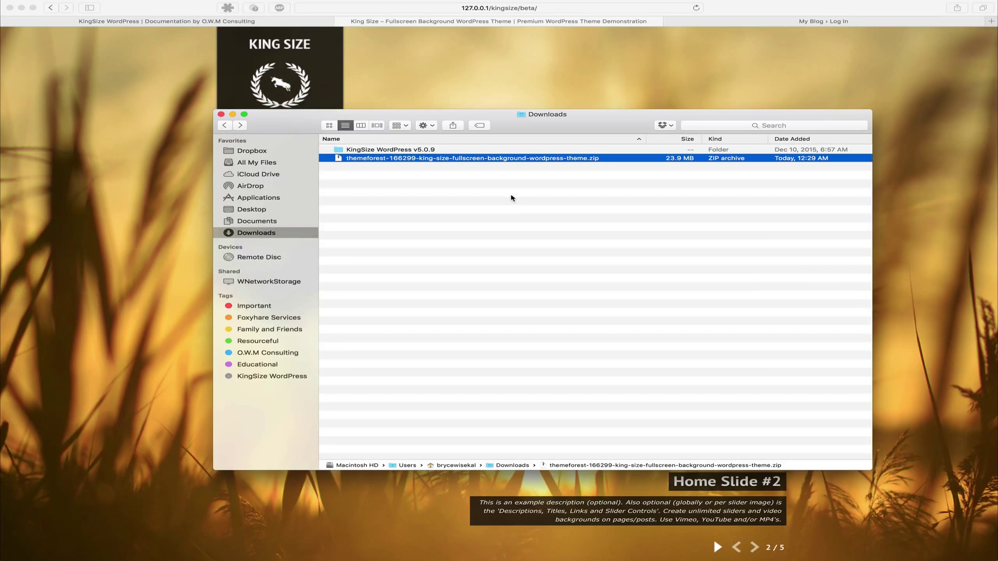
mouse_move(427, 178)
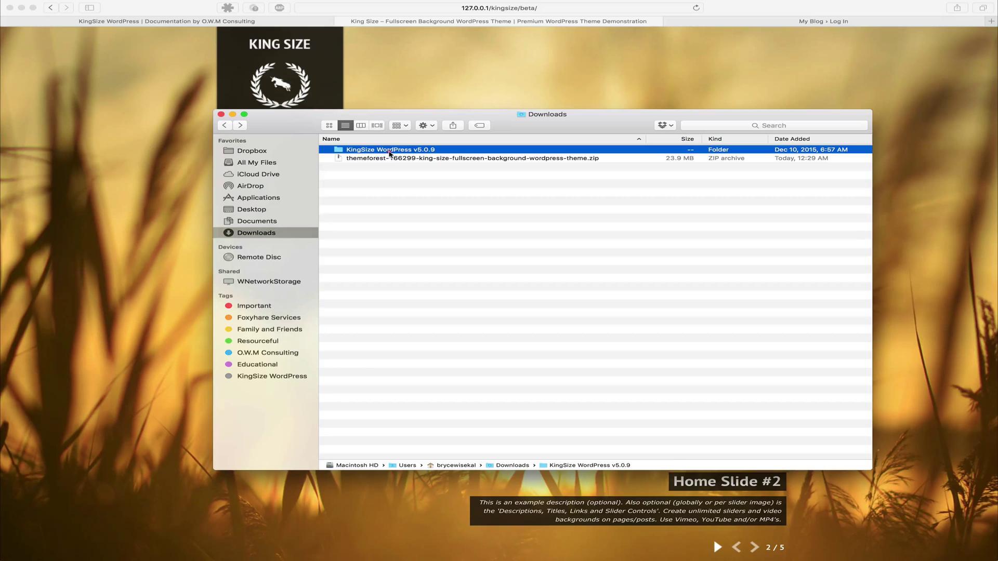
double_click(391, 150)
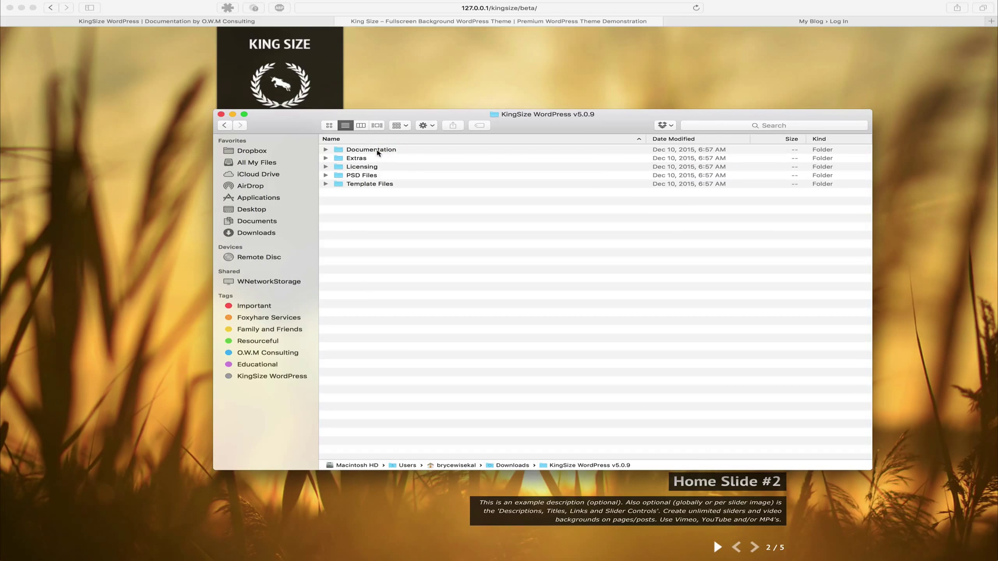
left_click(357, 158)
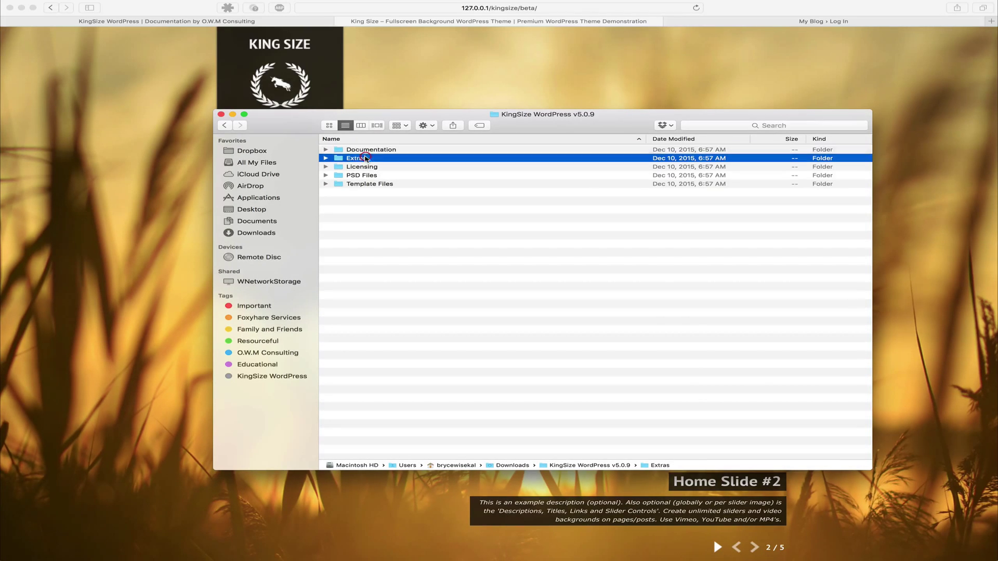
left_click(361, 166)
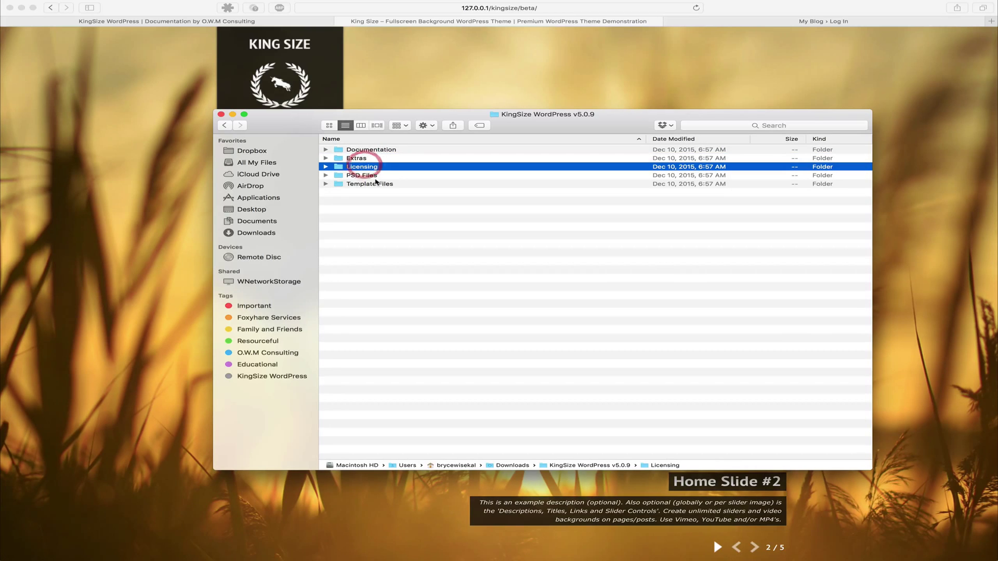
left_click(362, 175)
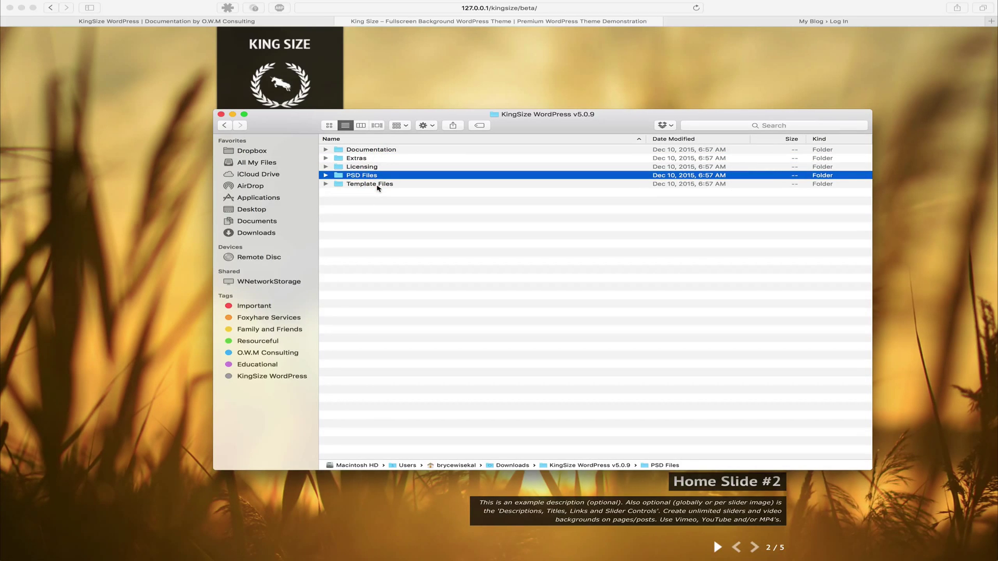
left_click(370, 184)
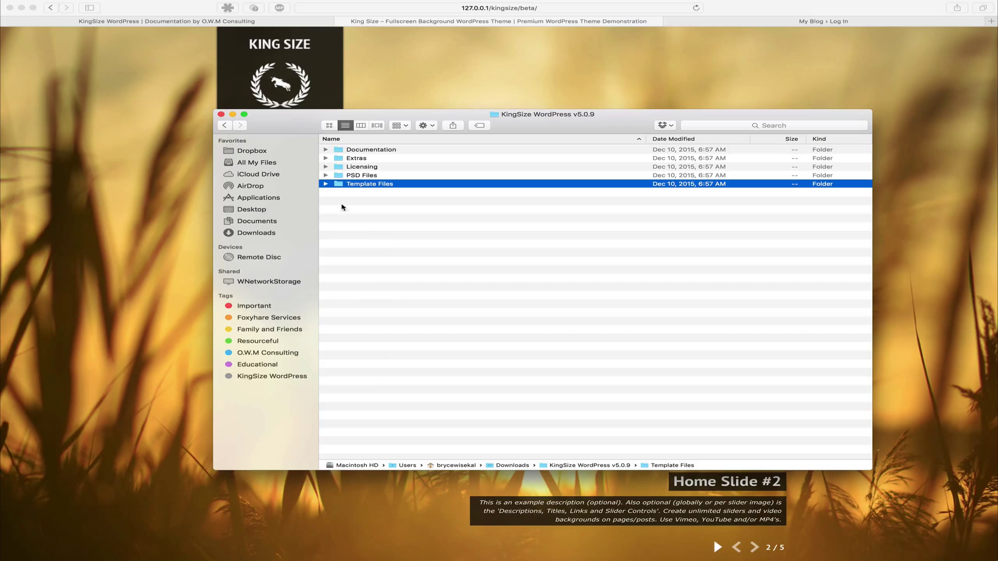
- Open Template Files and select kingsize.zip and kingsize-child-theme.zip to identify them
double_click(369, 184)
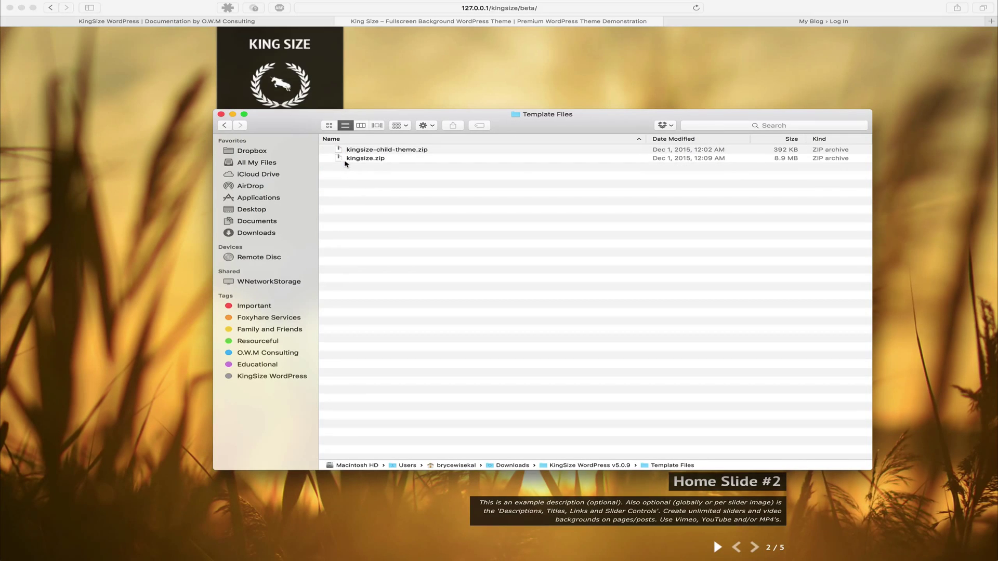
left_click(365, 158)
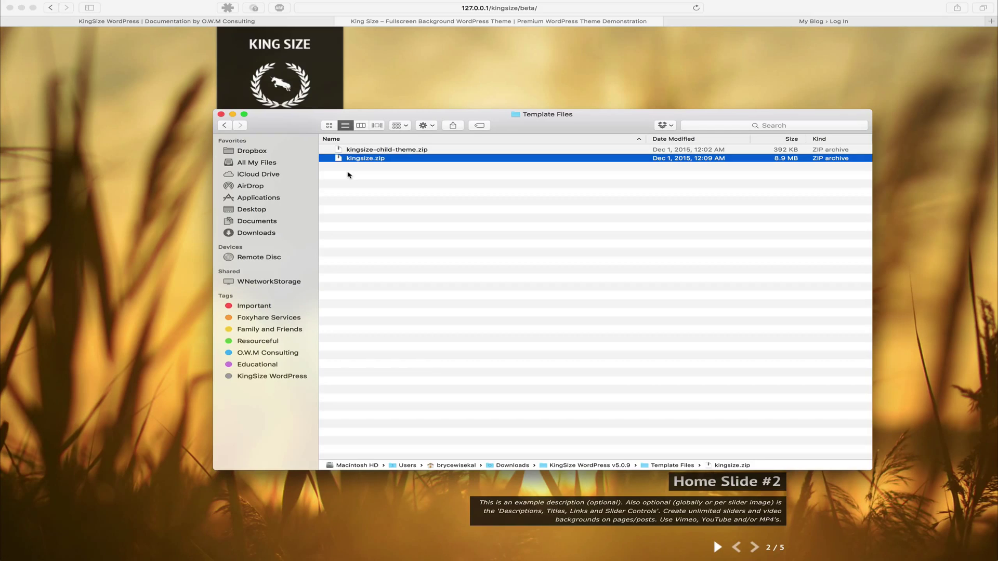
left_click(386, 150)
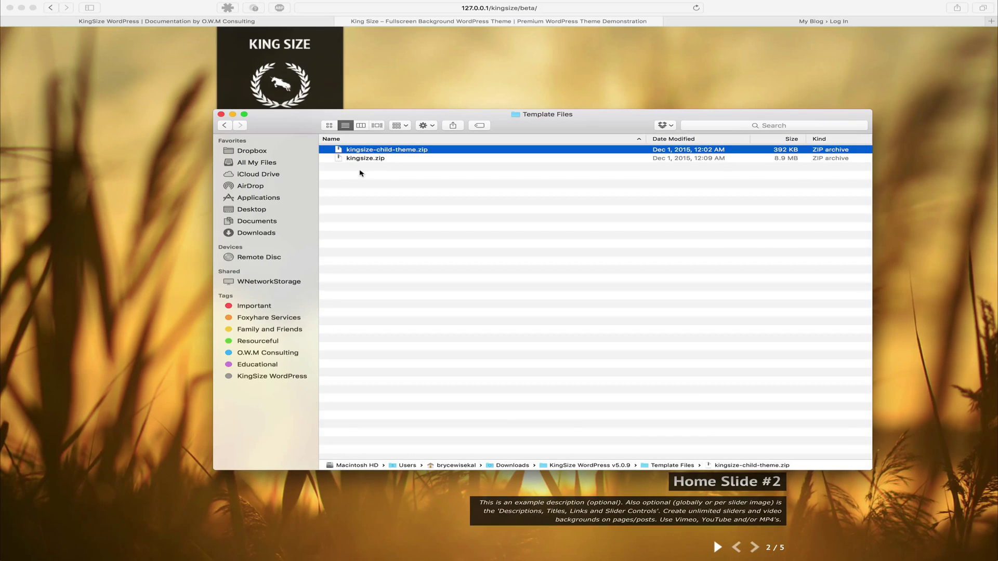
mouse_move(769, 17)
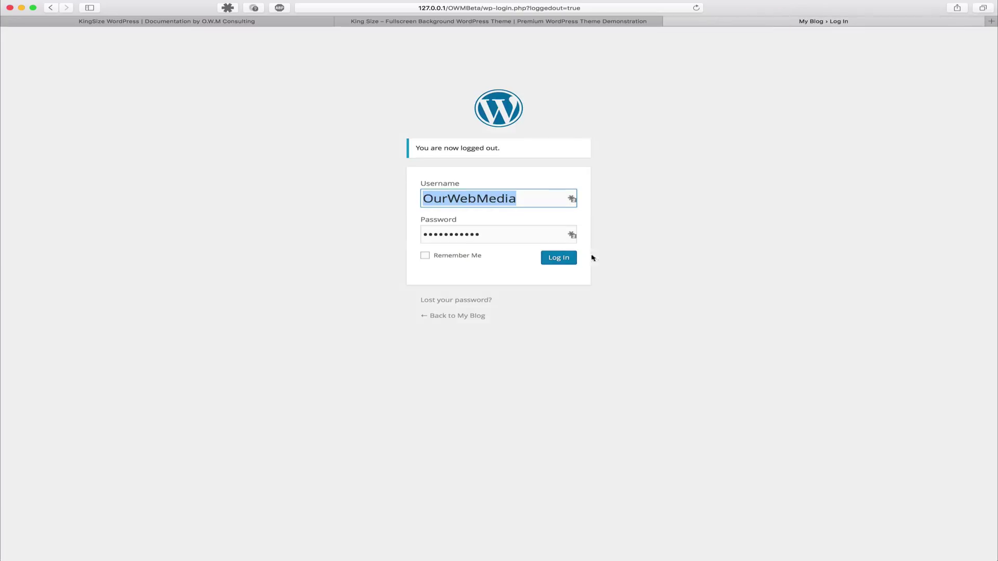
- Log in to the WordPress admin and go to Appearance > Themes > Add New
left_click(558, 258)
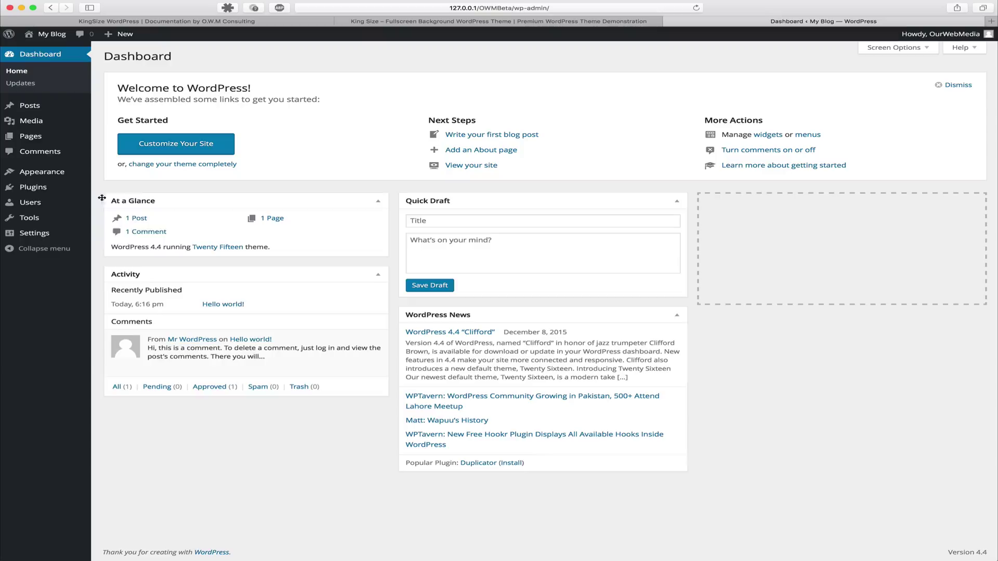
left_click(42, 171)
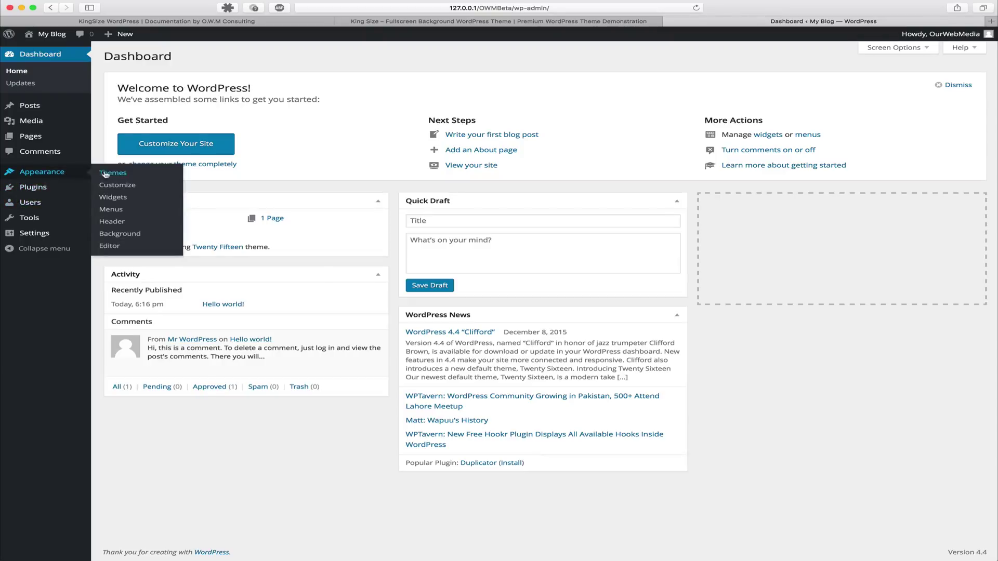
left_click(113, 173)
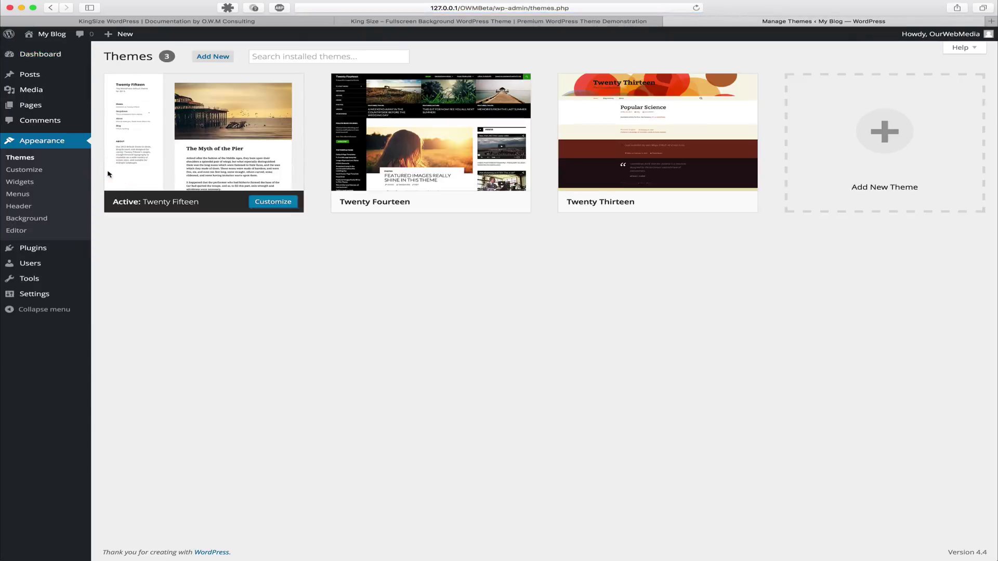
mouse_move(430, 133)
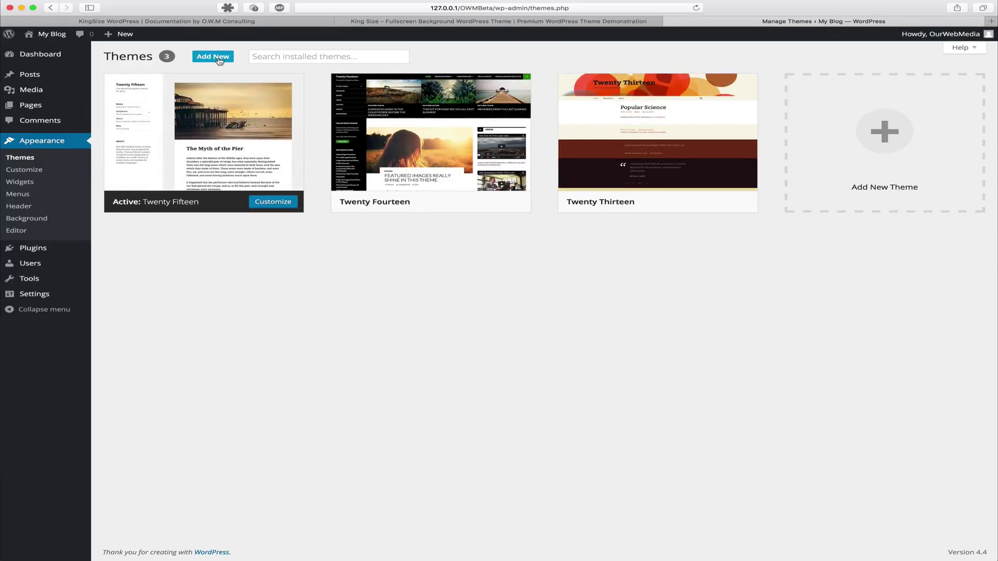
left_click(212, 57)
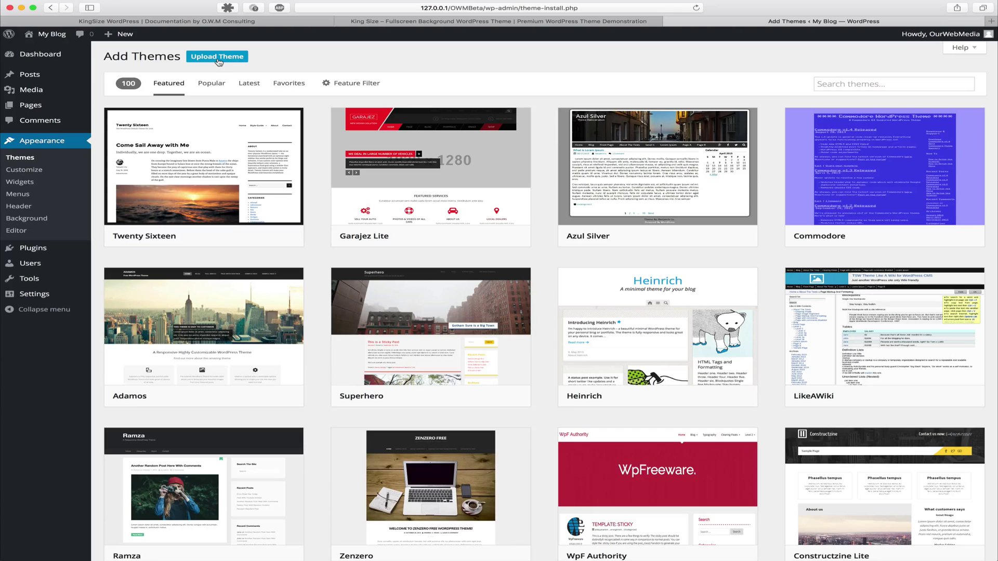
- Choose kingsize.zip from Downloads > KingSize WordPress v5.0.9 > Template Files in the theme upload form
left_click(216, 56)
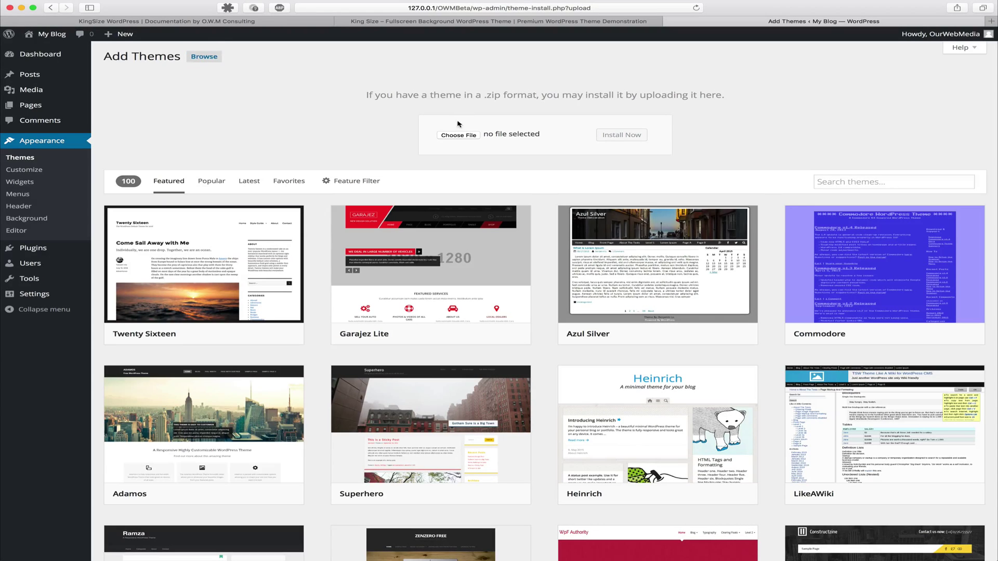
mouse_move(459, 135)
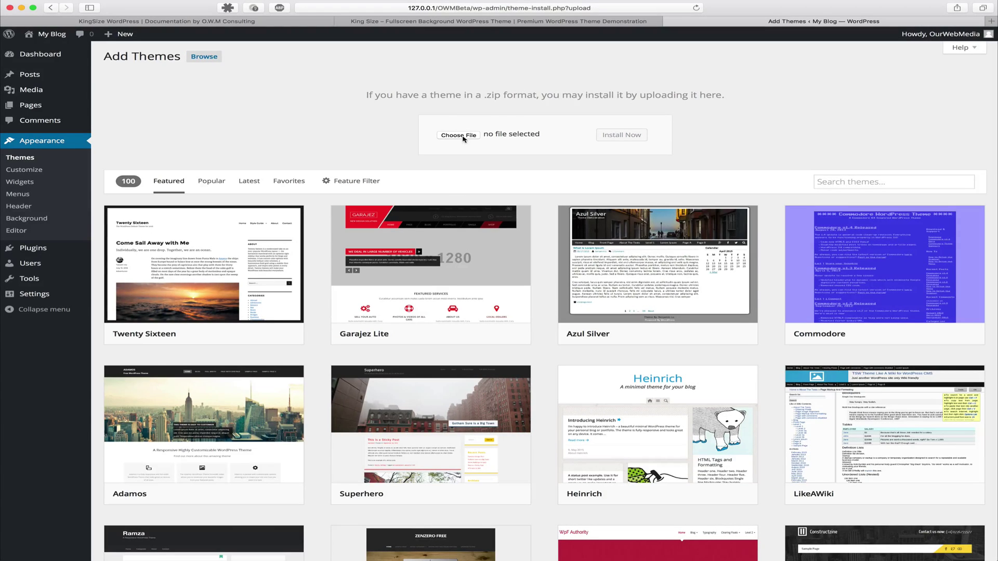
left_click(457, 135)
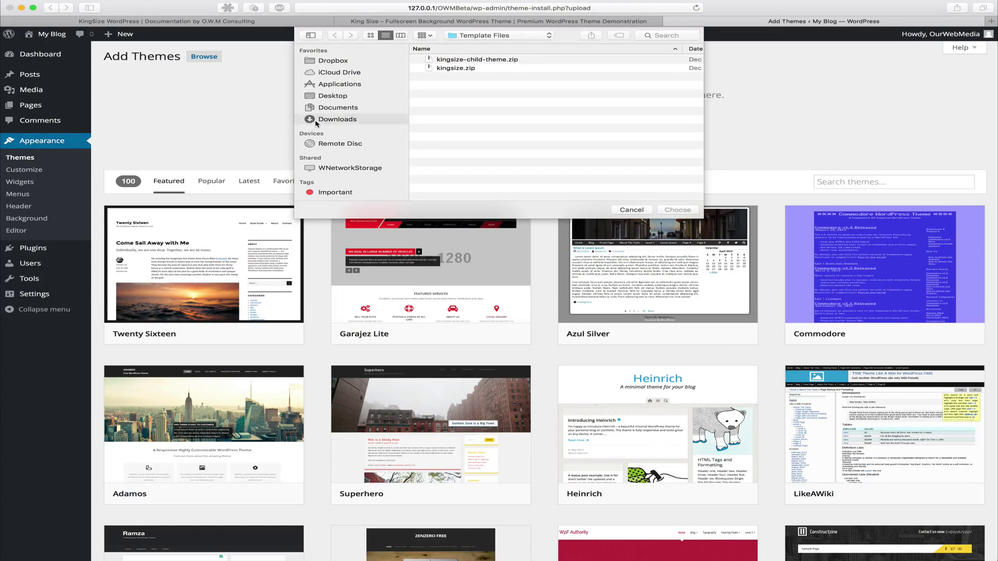
left_click(337, 120)
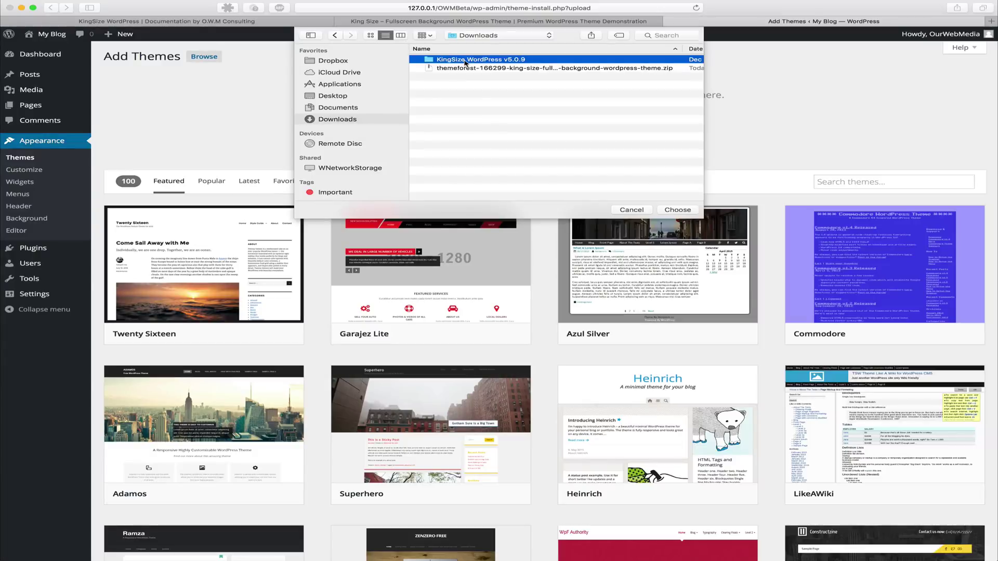
double_click(479, 59)
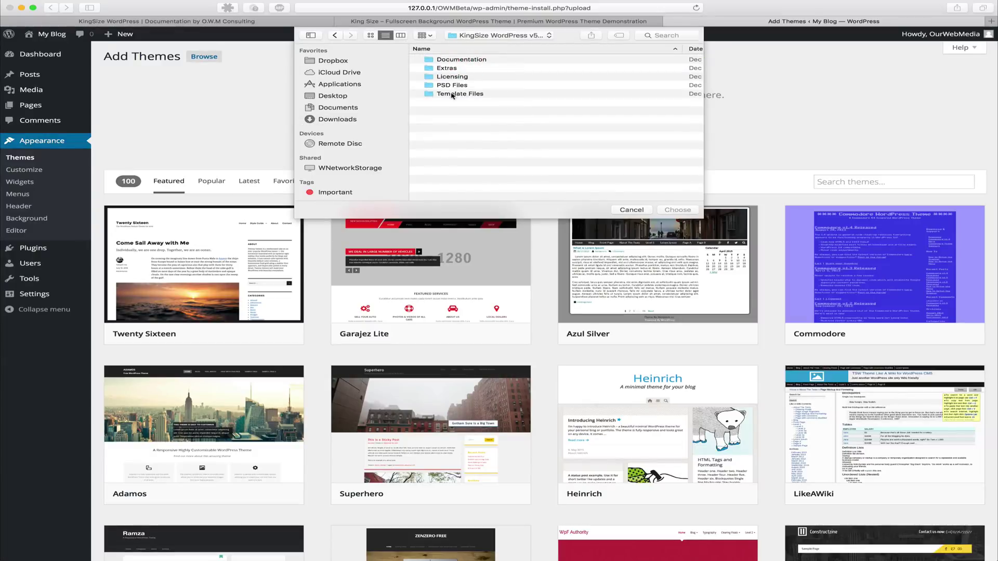
double_click(459, 93)
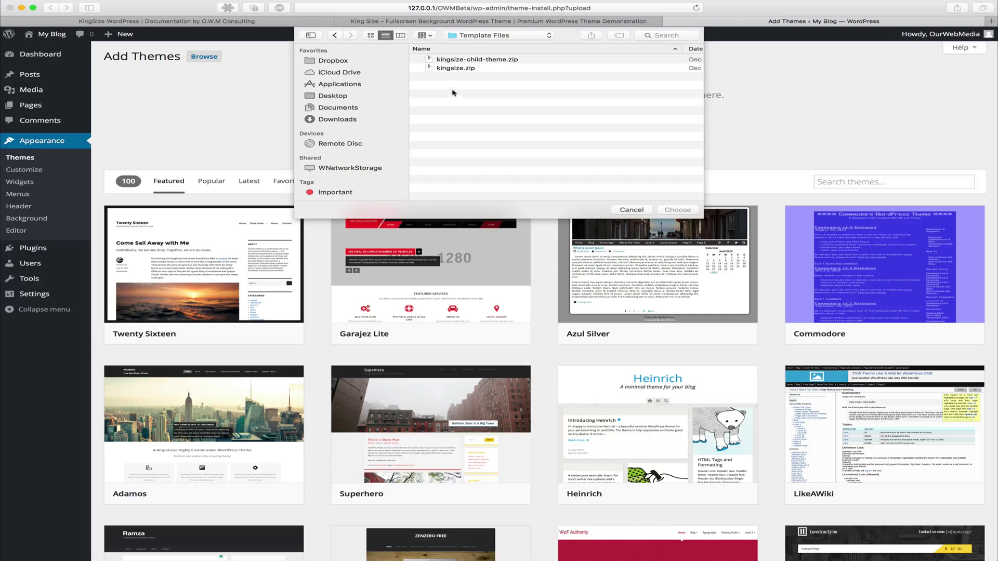
left_click(454, 68)
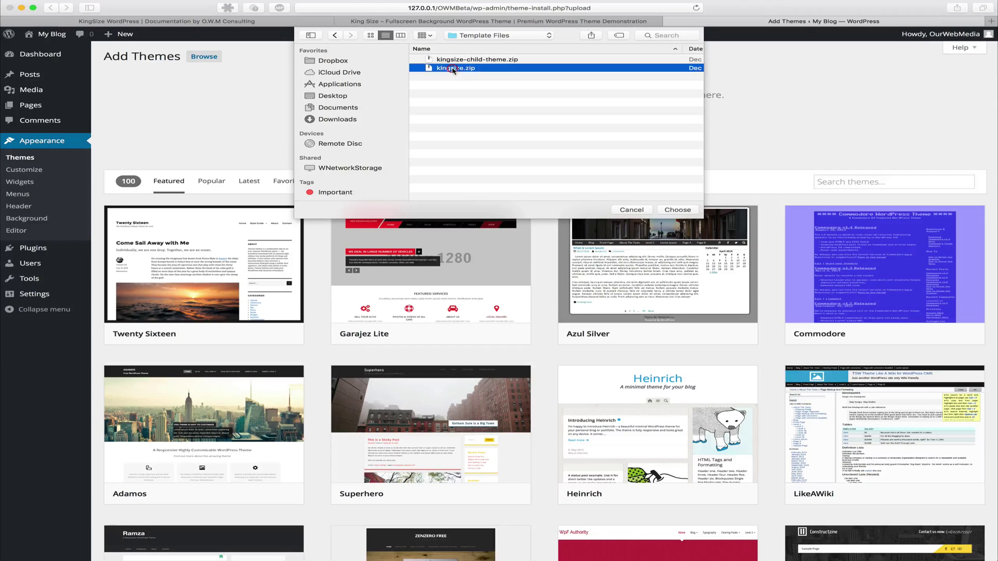
left_click(677, 210)
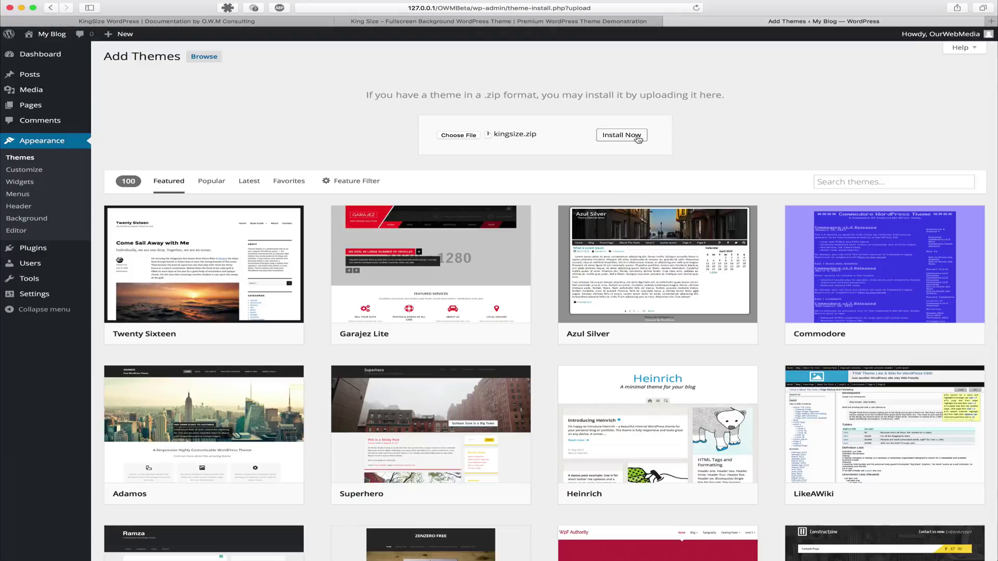
- Install the KingSize theme, activate it from the Themes page, and visit the site
left_click(620, 135)
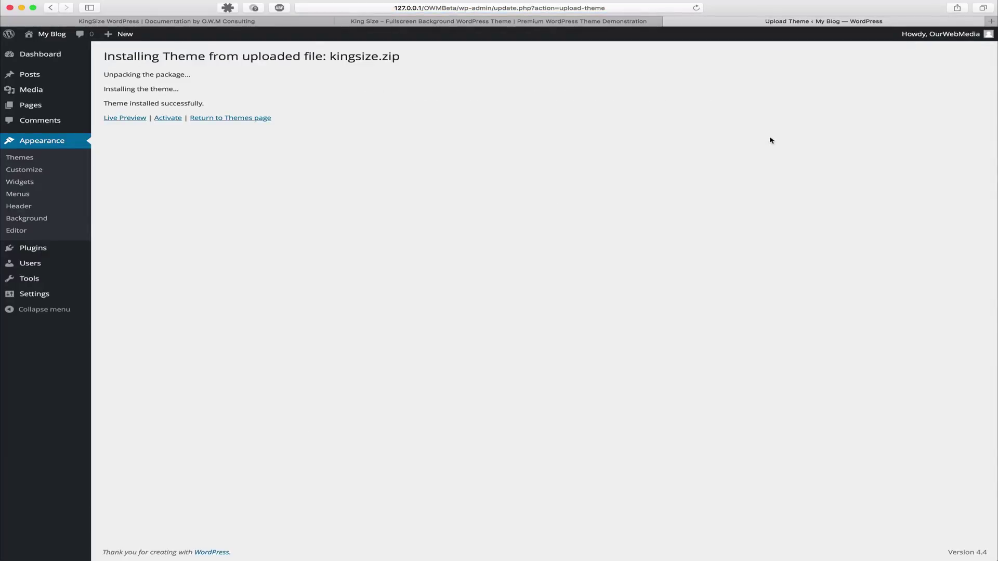
mouse_move(159, 151)
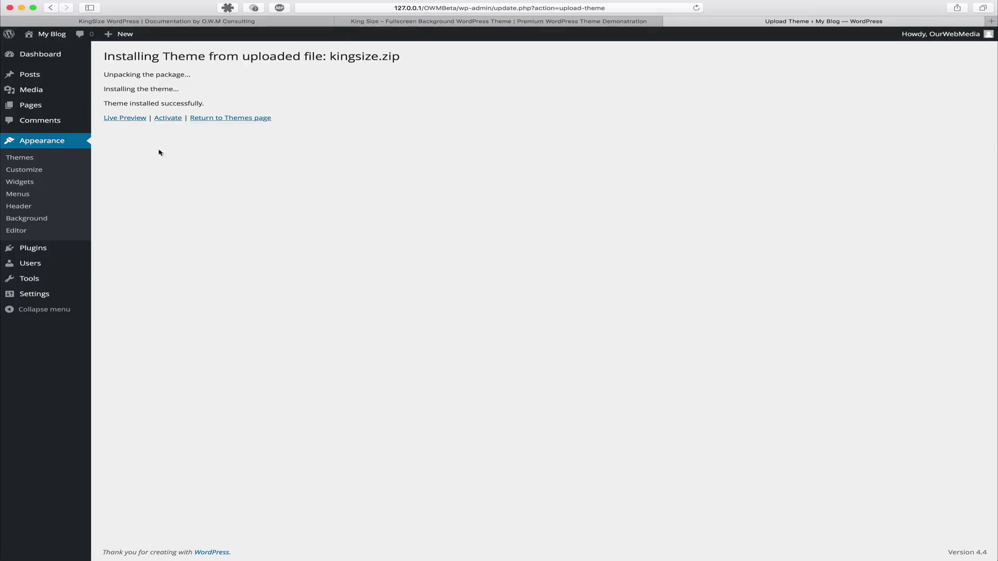
left_click(230, 118)
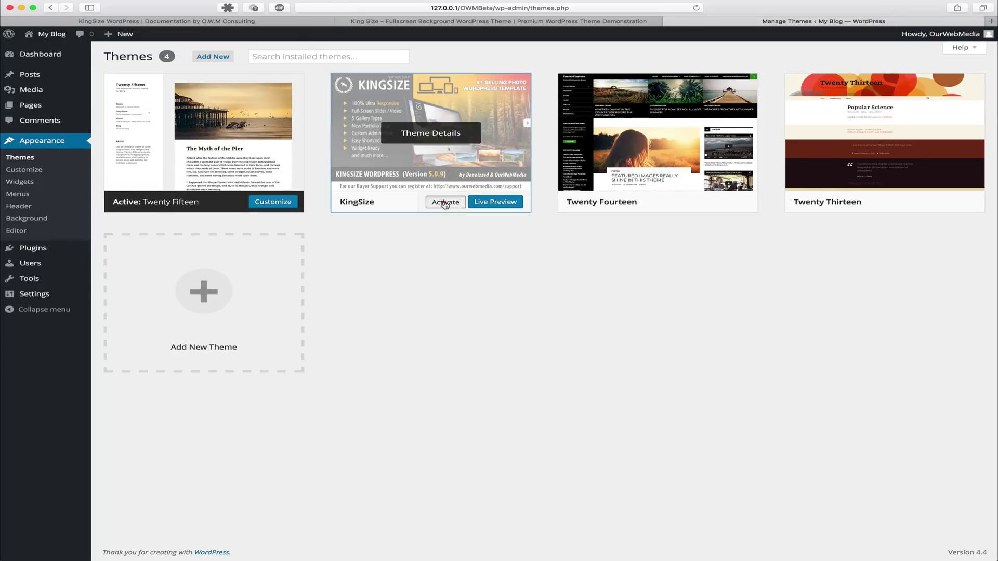
left_click(445, 202)
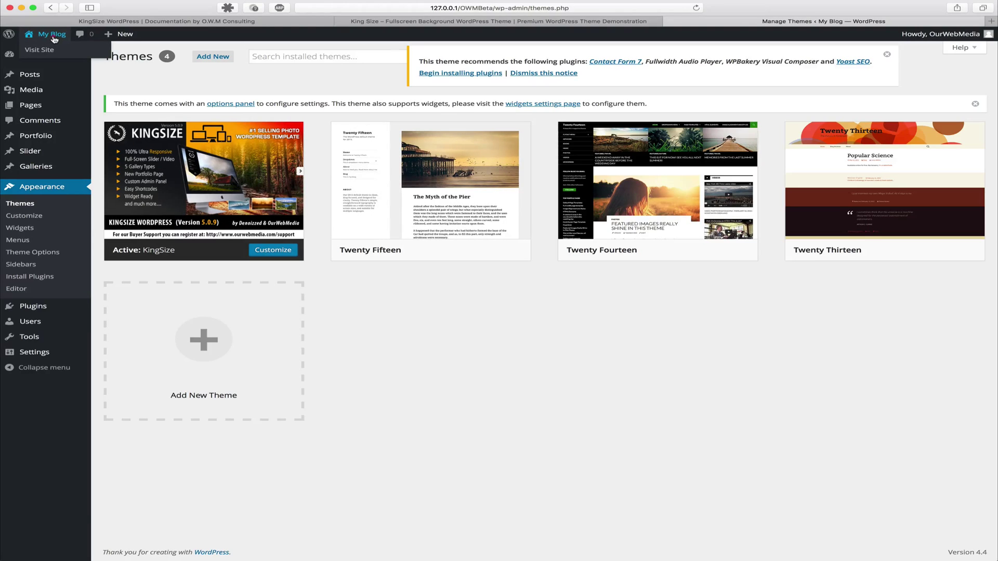
left_click(39, 50)
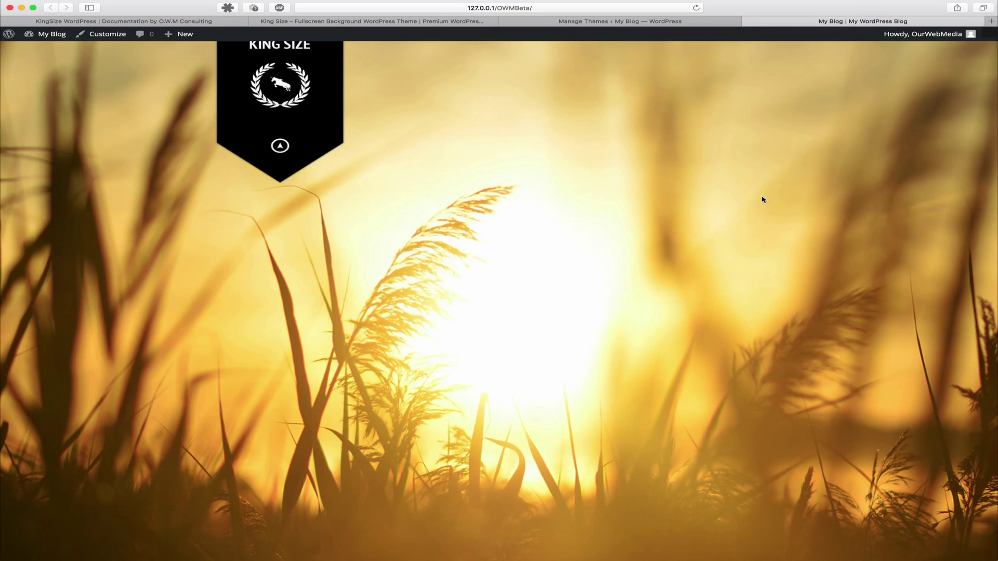